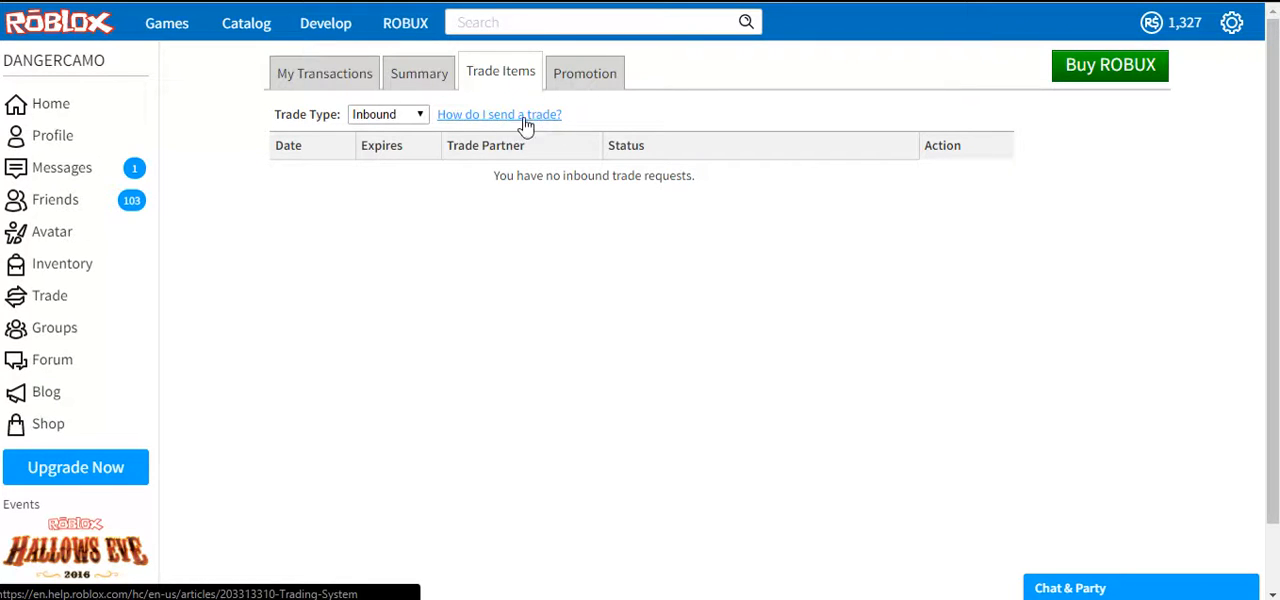
mouse_move(504, 262)
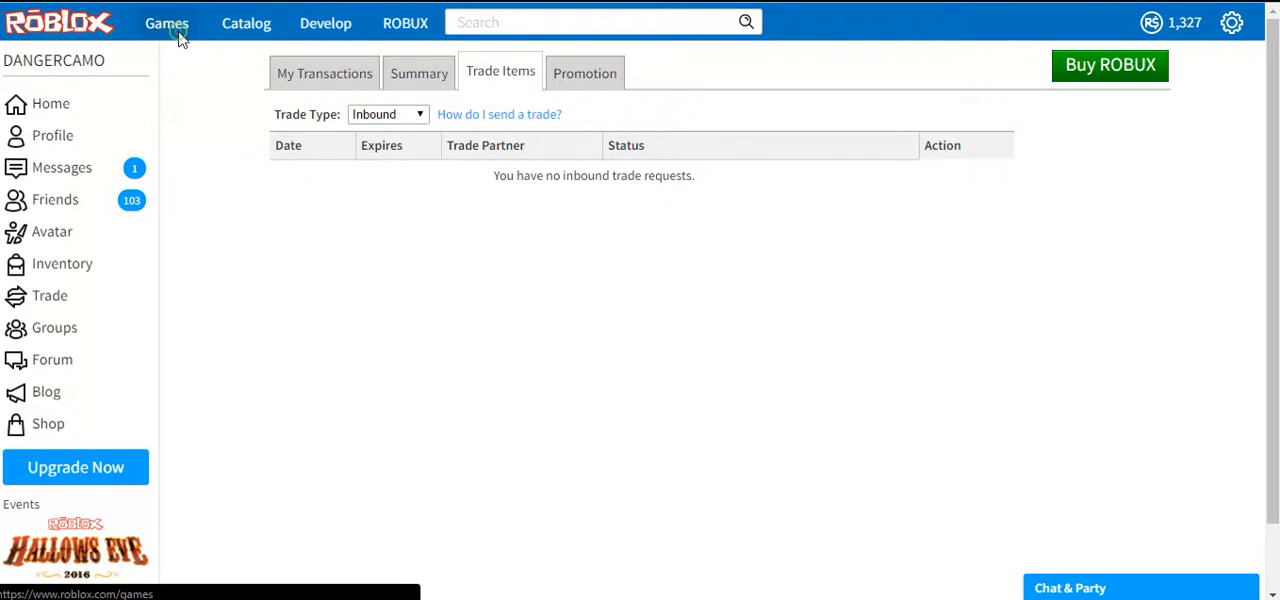
- Bring up the Games page listing Popular and Top Earning titles
left_click(168, 22)
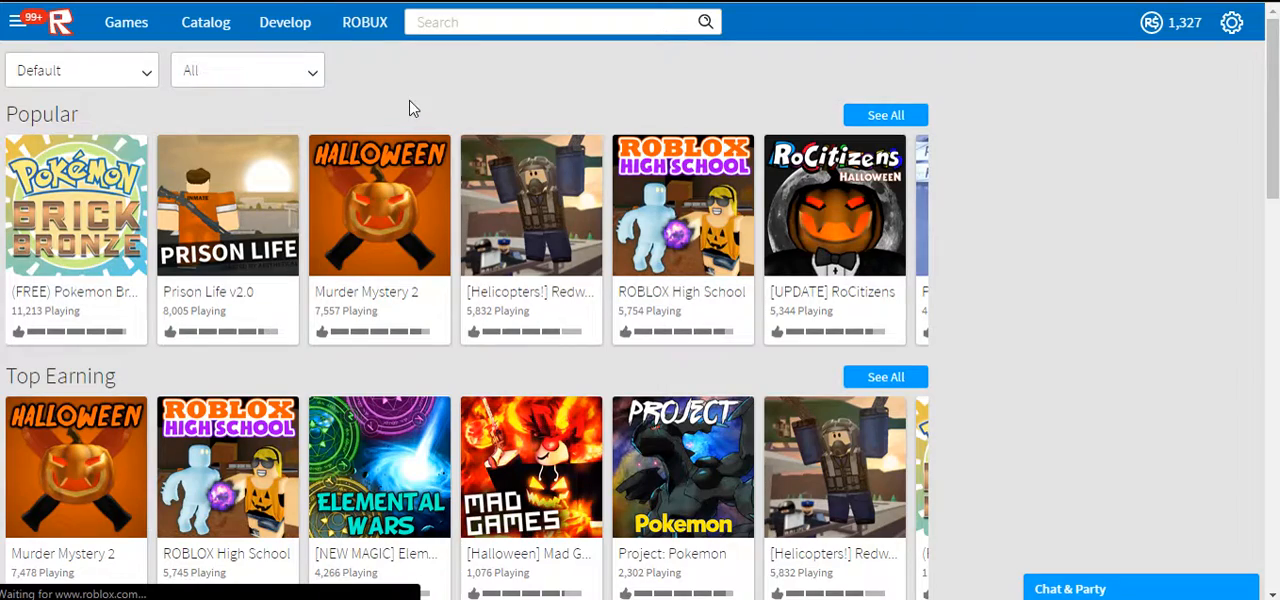
scroll("down", 3)
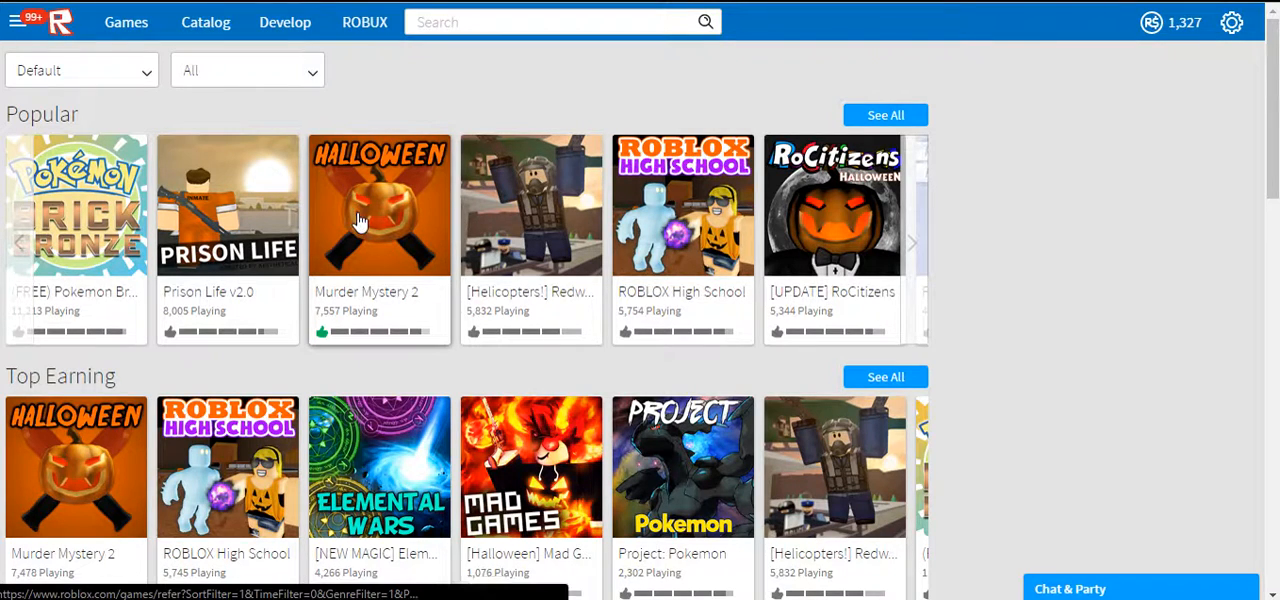
mouse_move(388, 218)
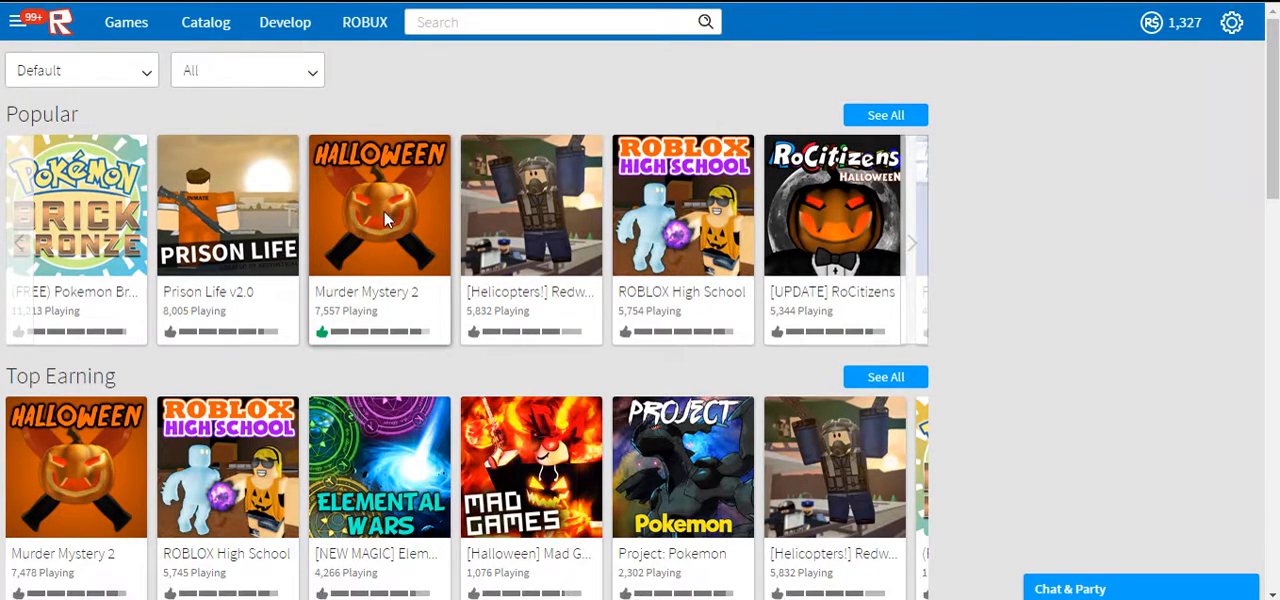
- Show Murder Mystery 2's Servers list and look through the full running servers
left_click(380, 204)
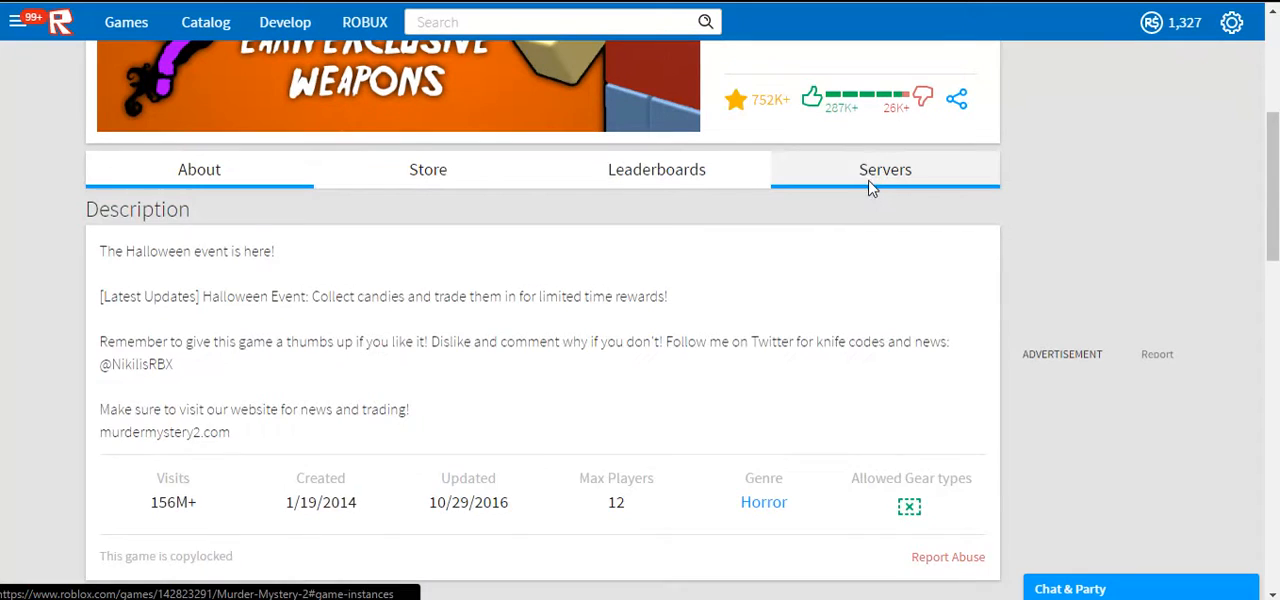
left_click(884, 168)
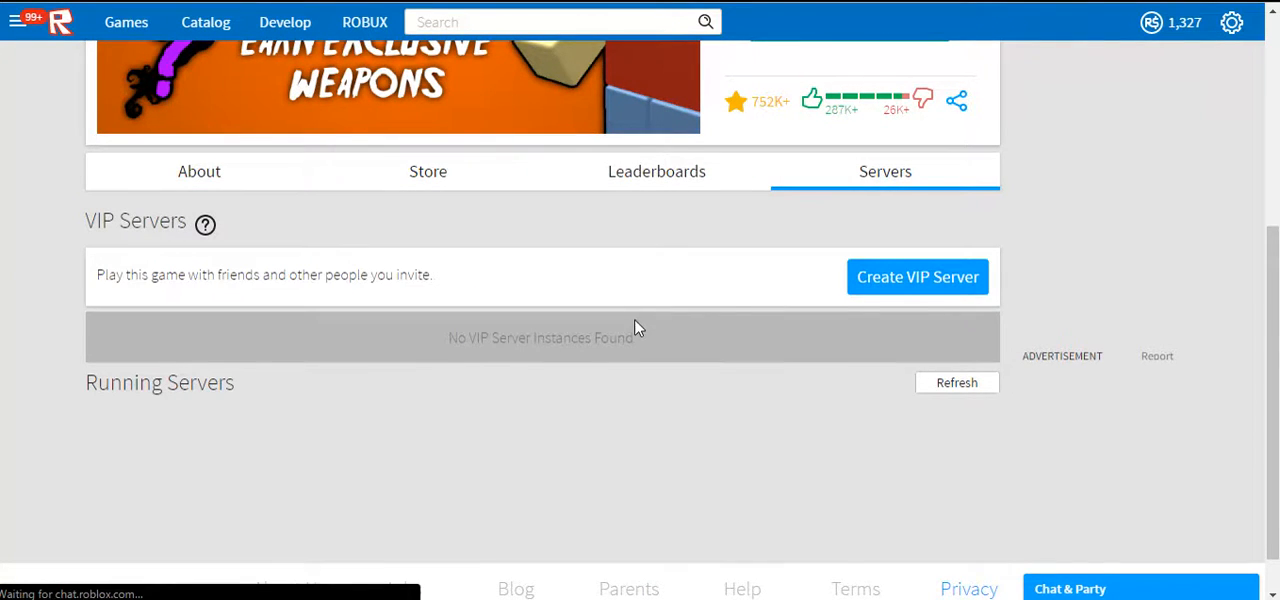
scroll("down", 3)
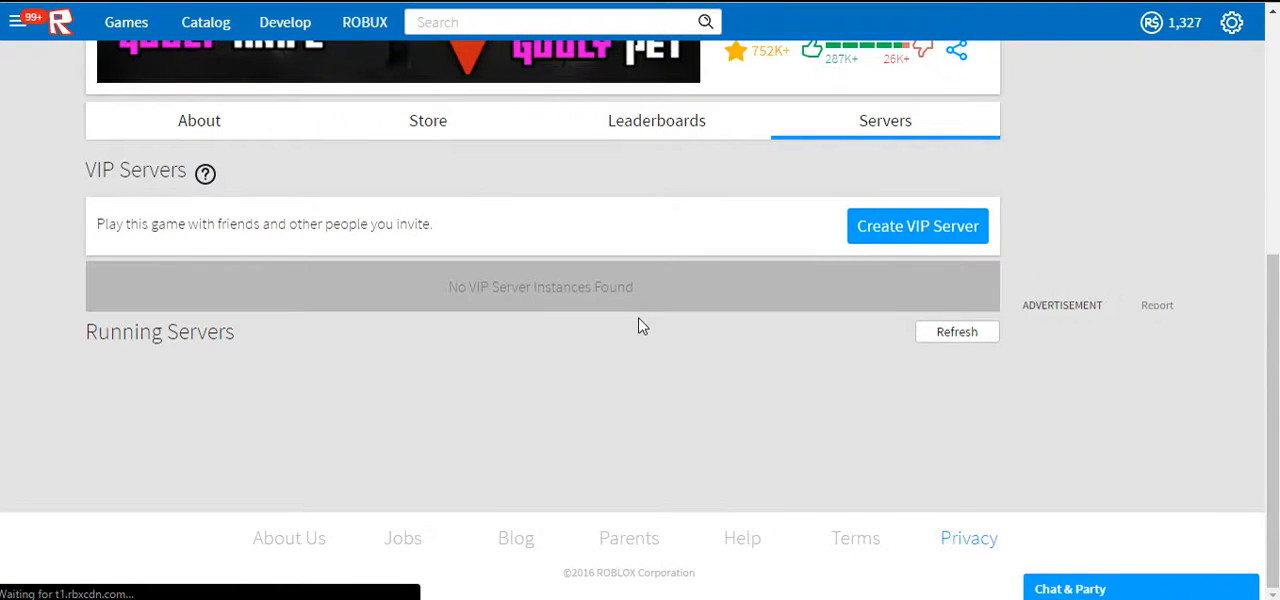
scroll("down", 3)
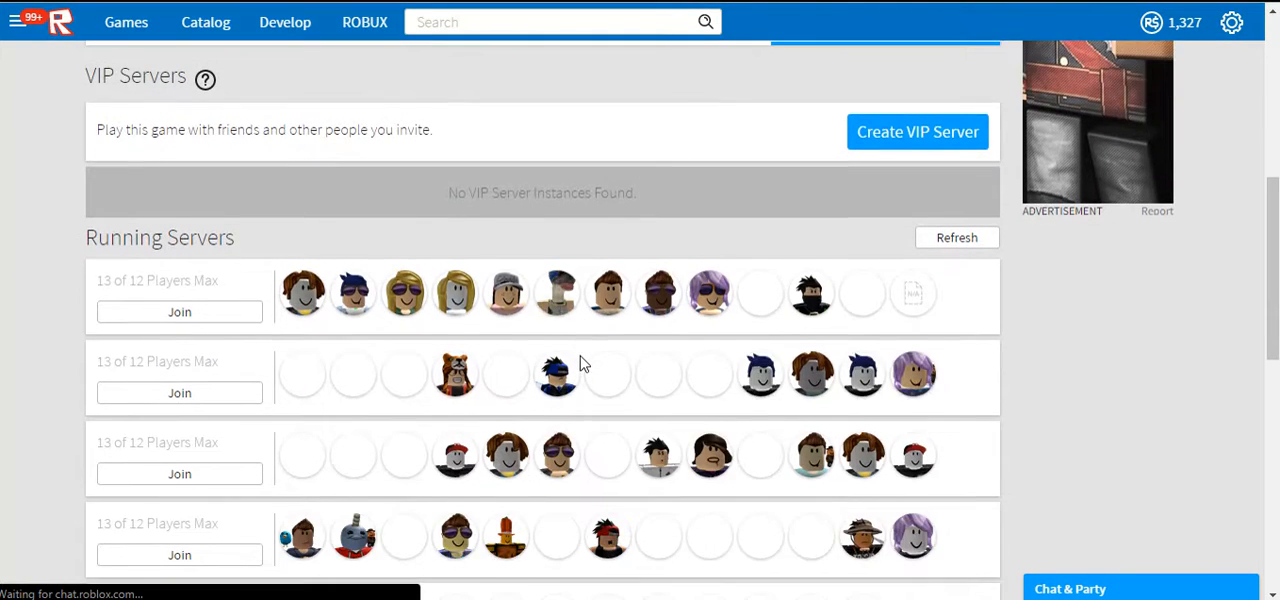
scroll("down", 3)
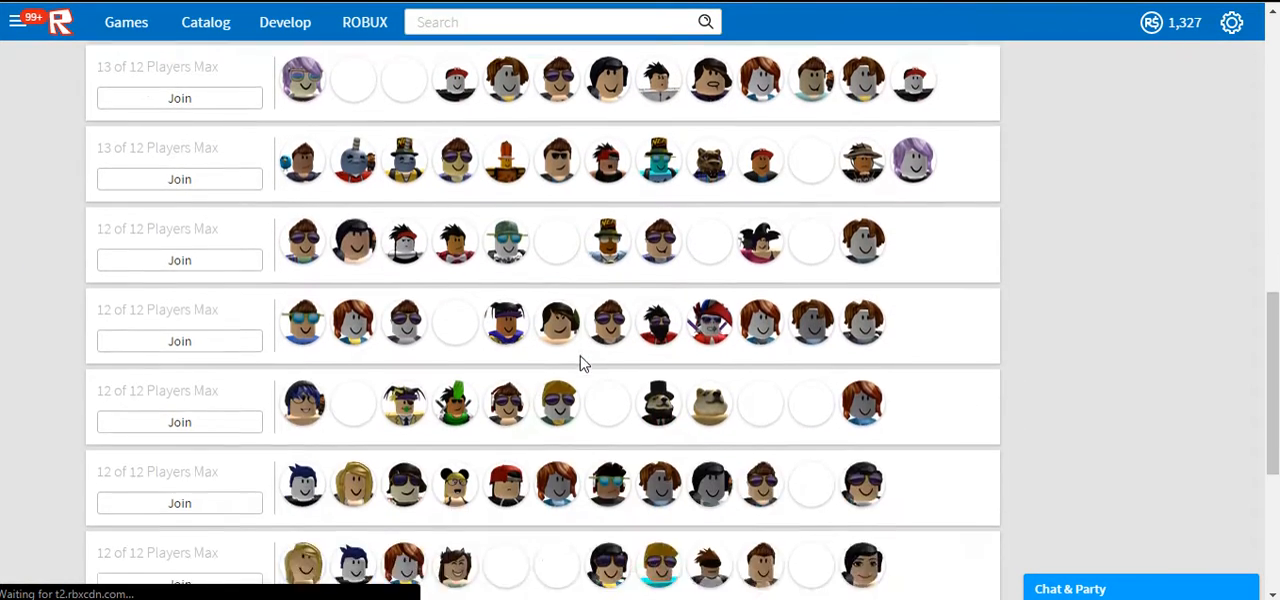
scroll("down", 3)
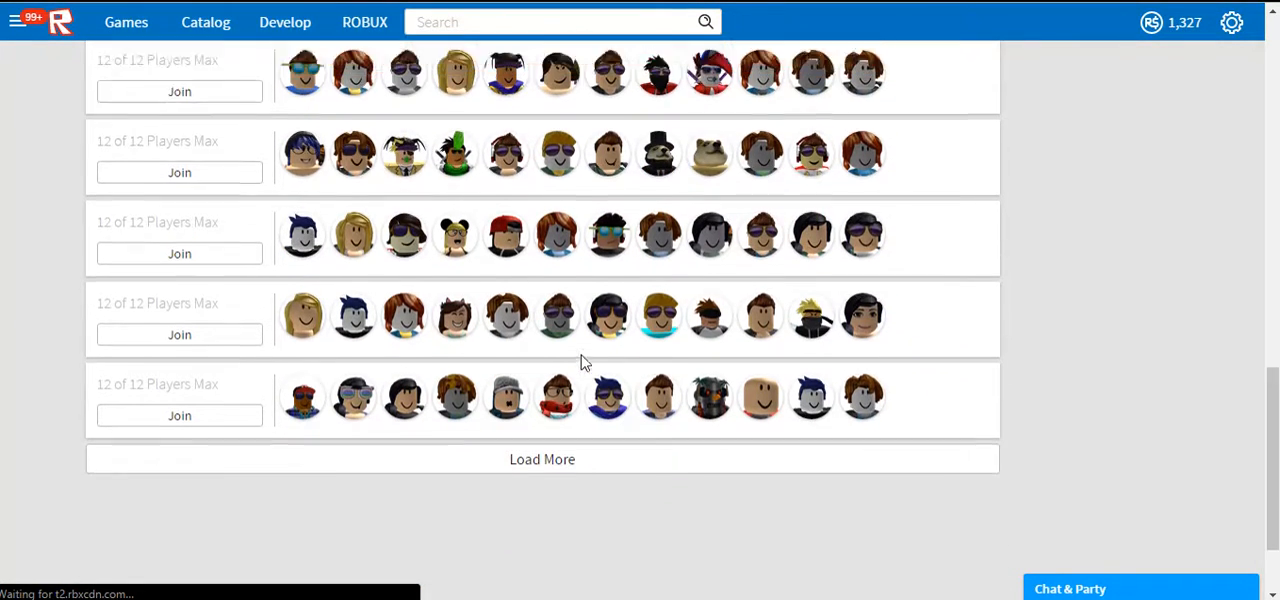
scroll("down", 3)
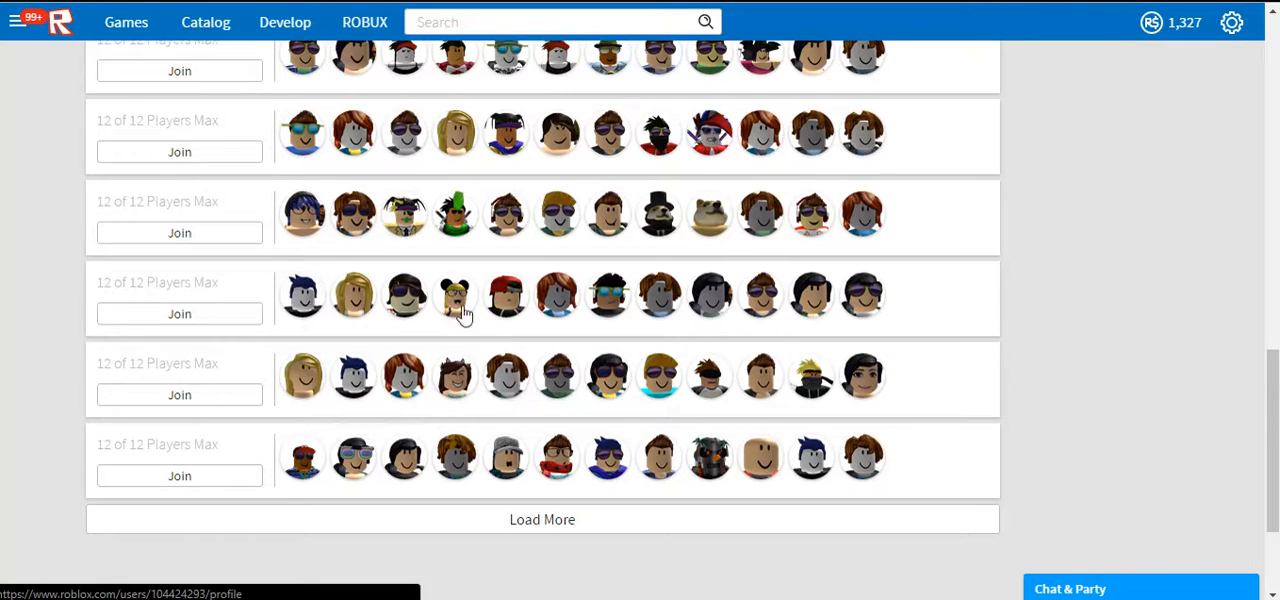
right_click(404, 212)
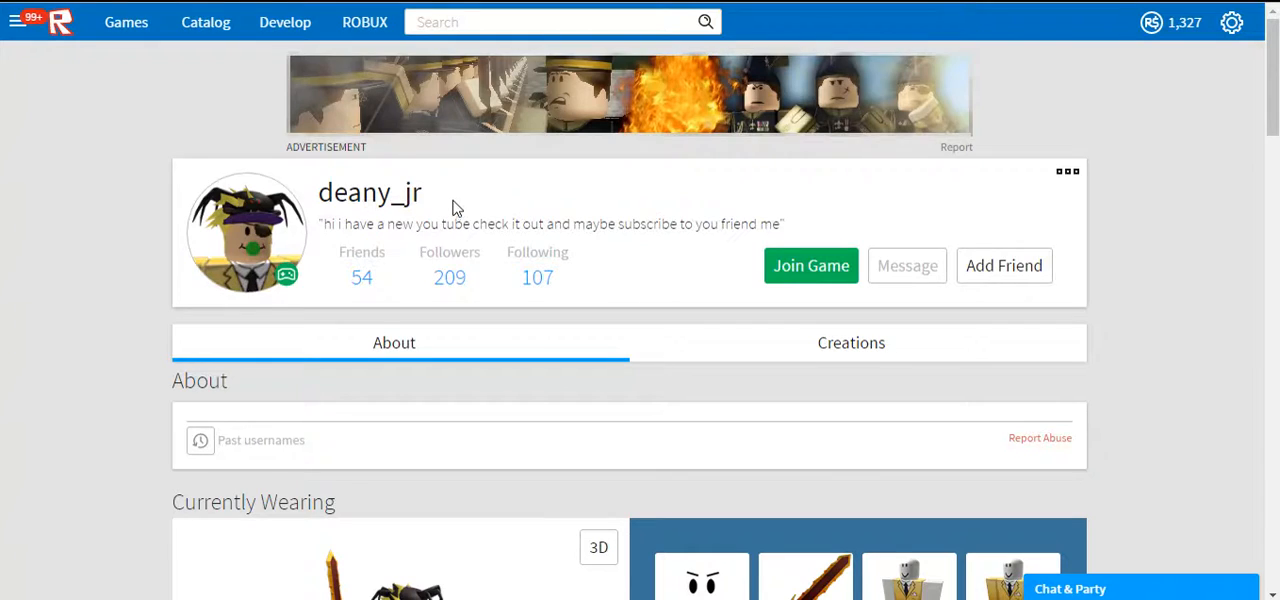
scroll("down", 3)
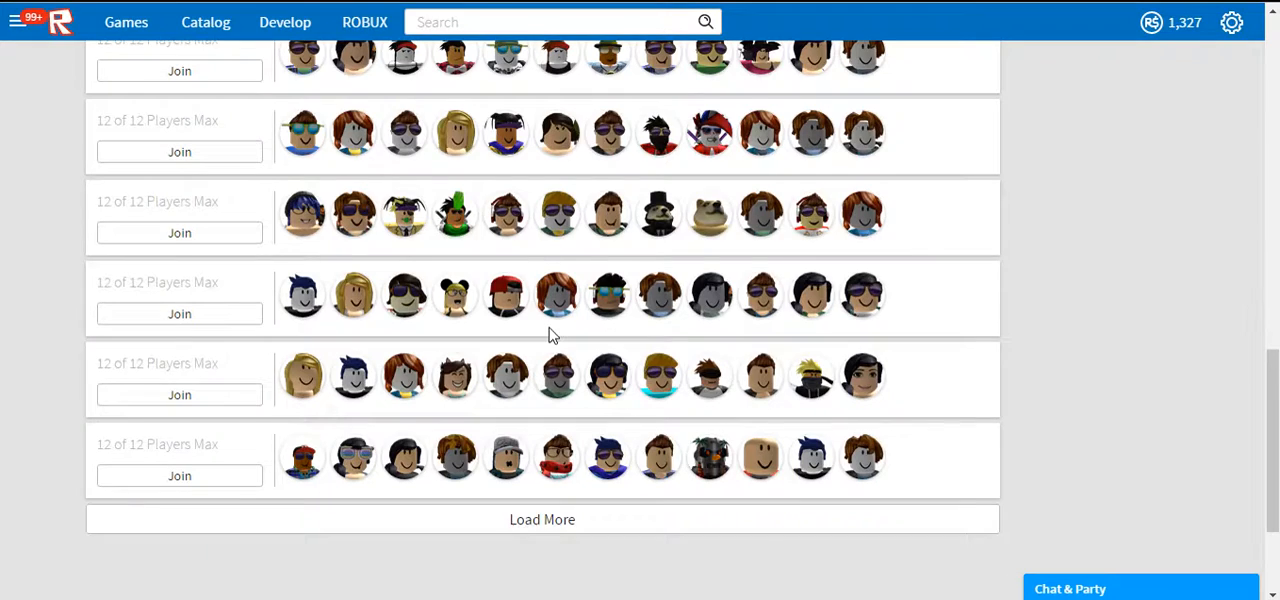
right_click(710, 360)
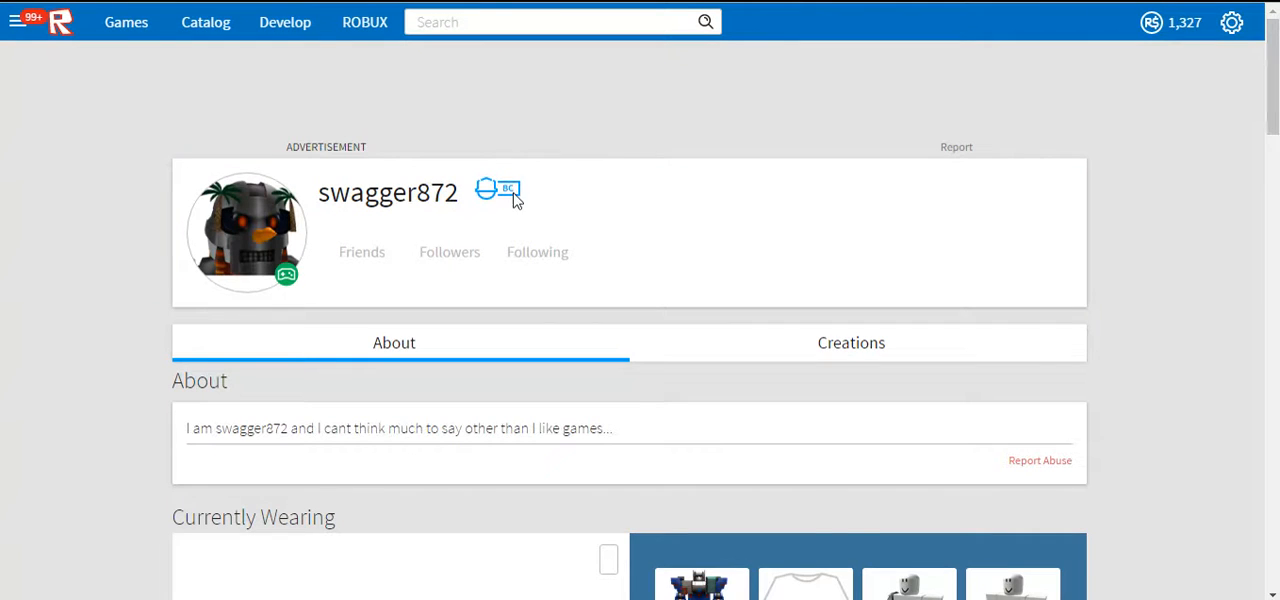
scroll("down", 3)
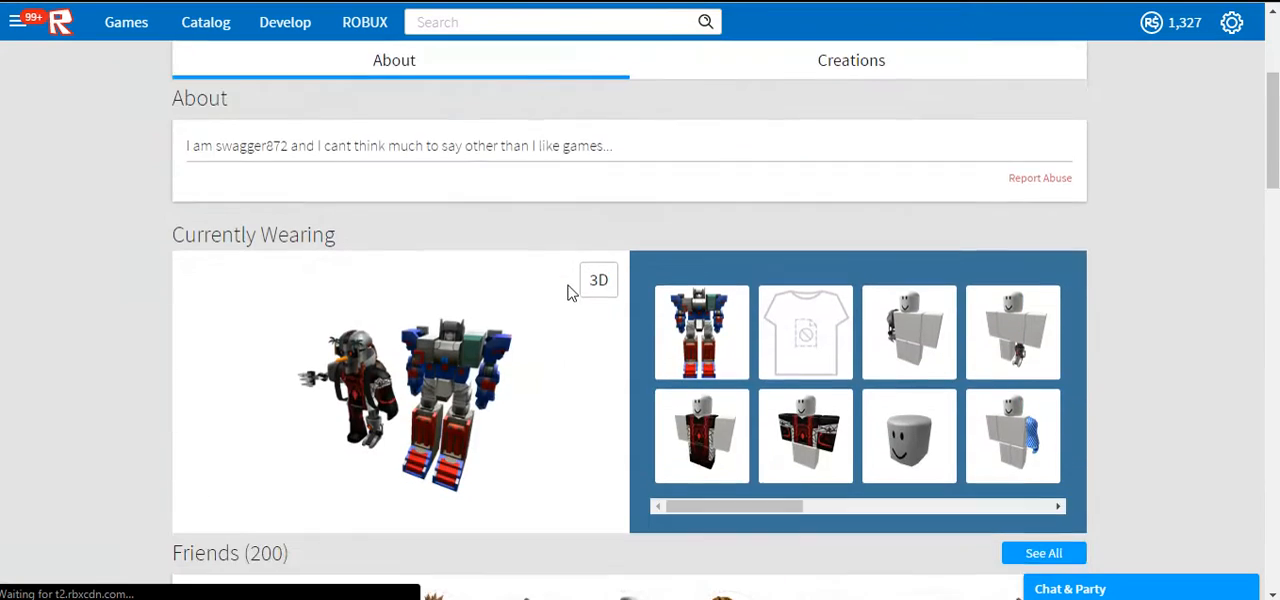
scroll("down", 3)
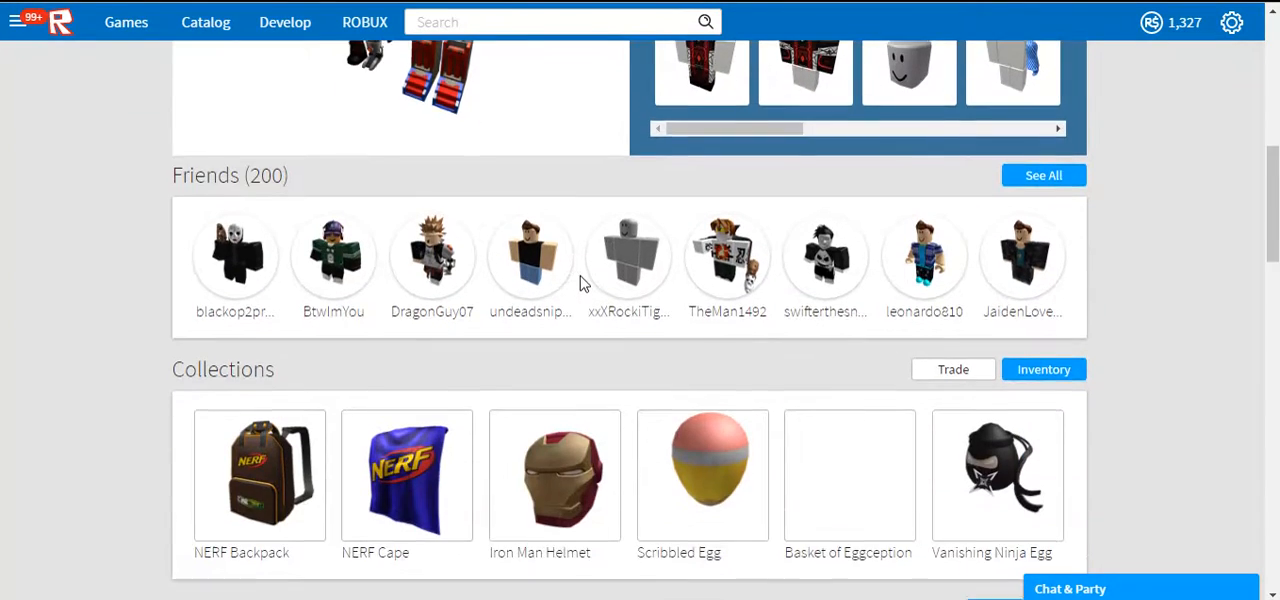
scroll("up", 3)
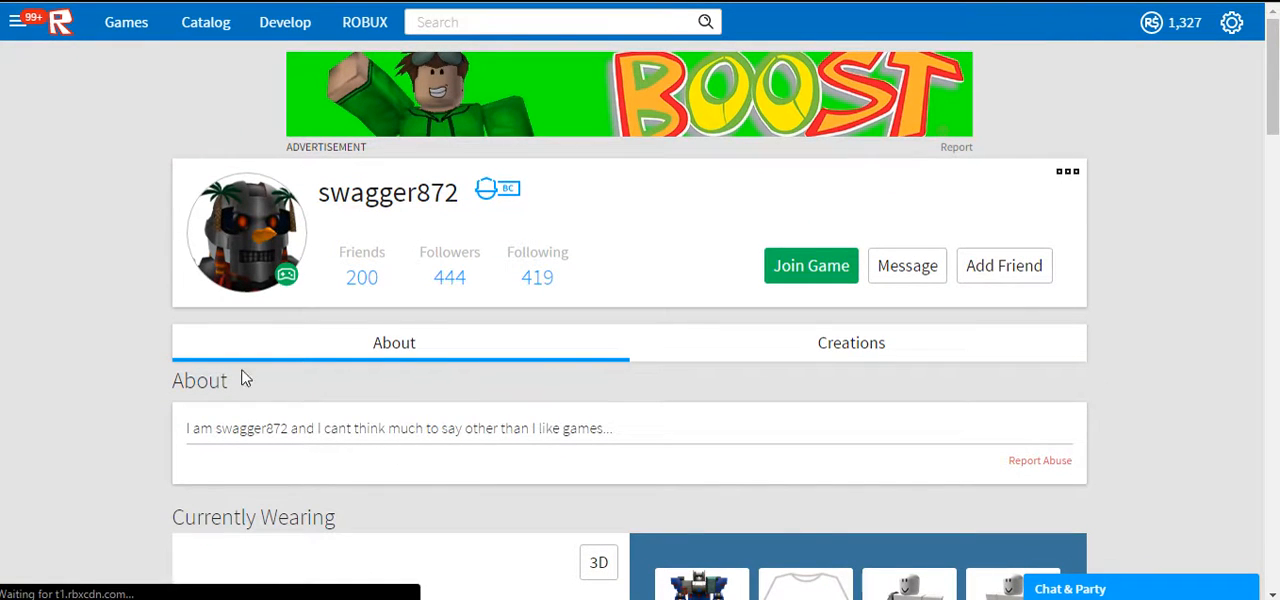
mouse_move(1052, 172)
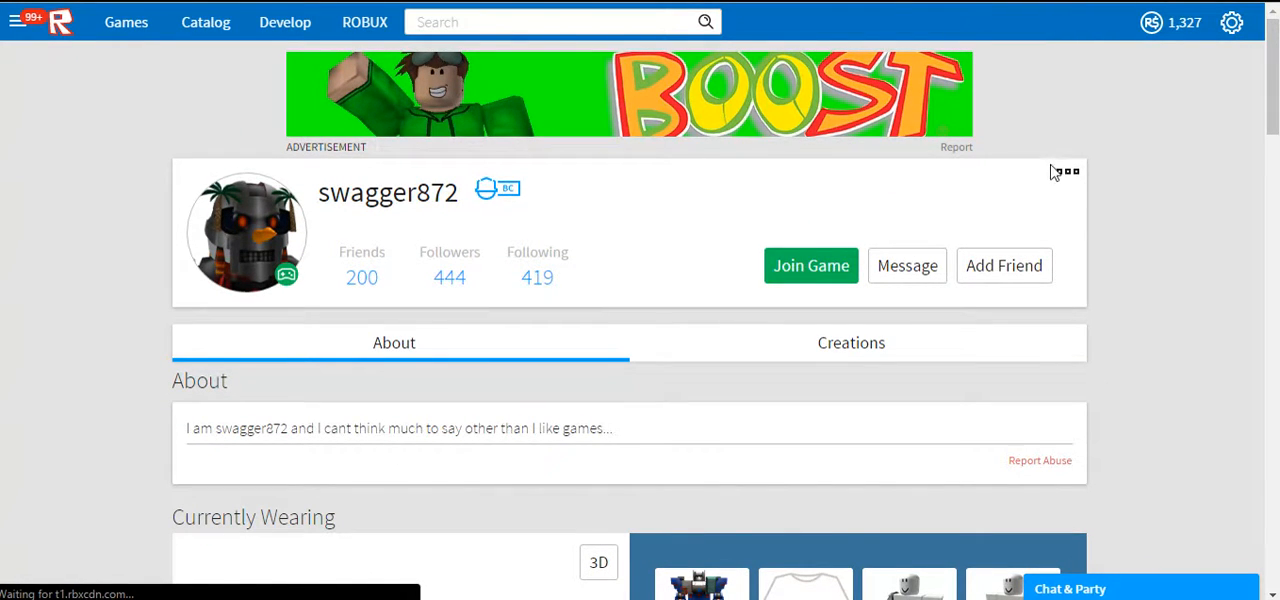
left_click(1068, 170)
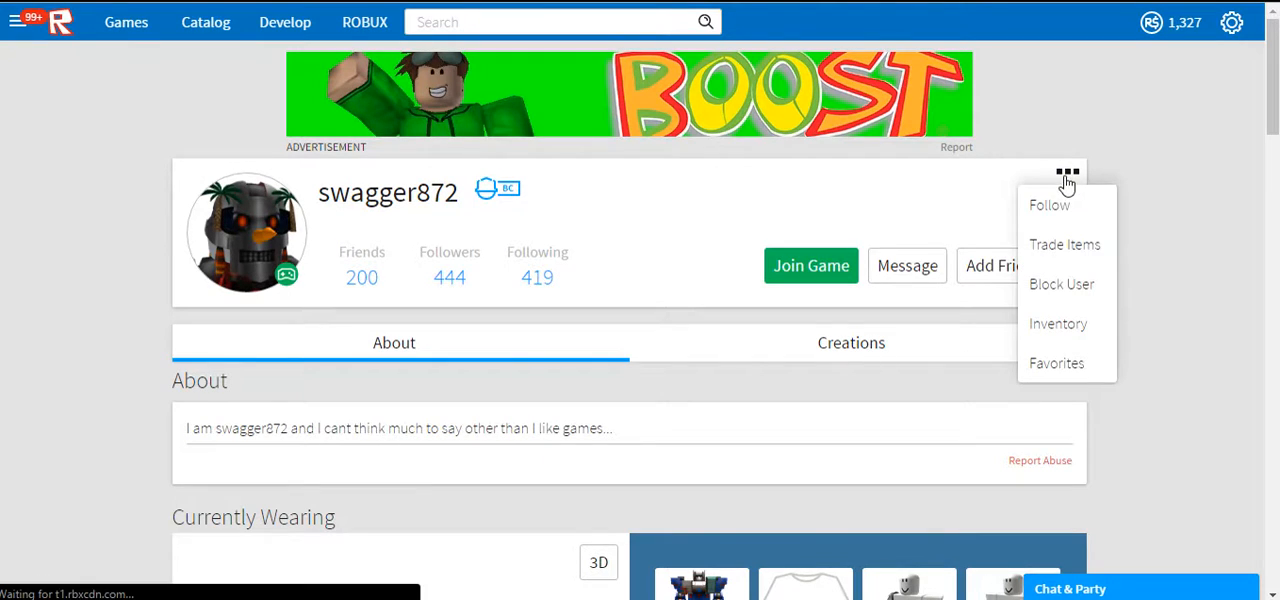
mouse_move(1064, 324)
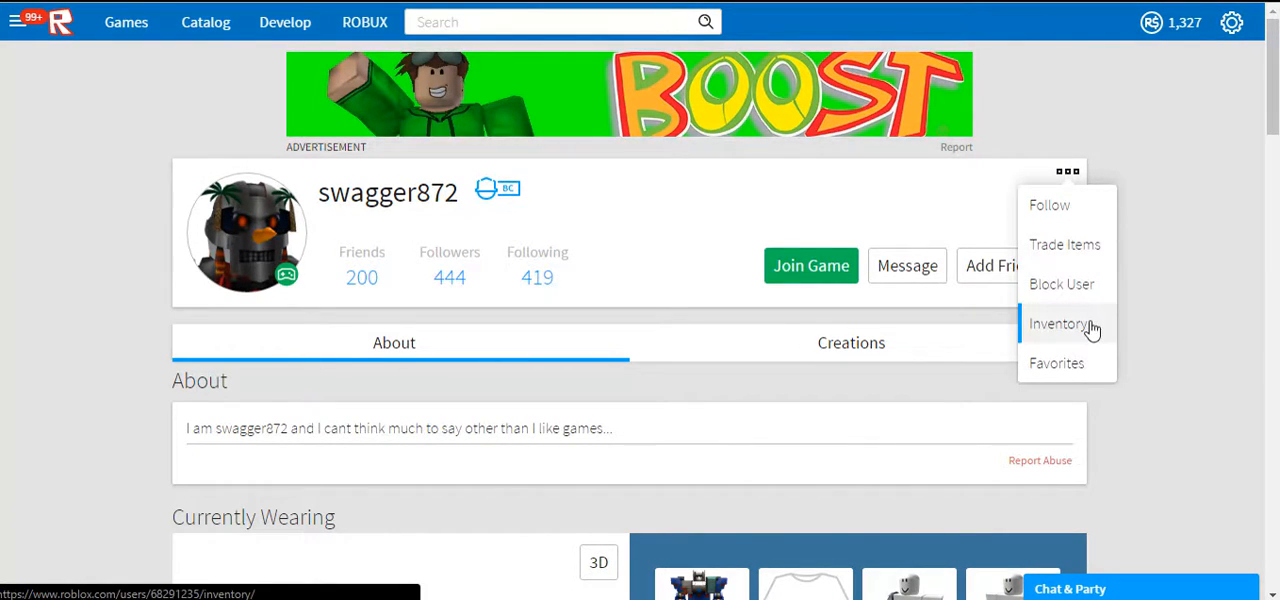
mouse_move(1056, 362)
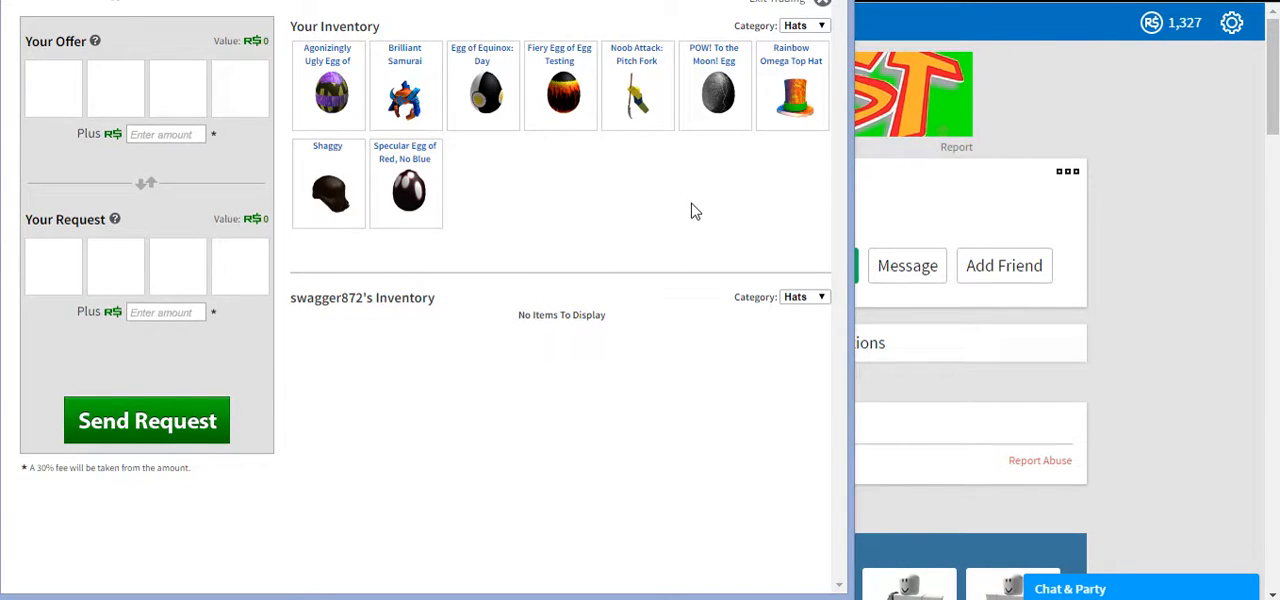
mouse_move(520, 292)
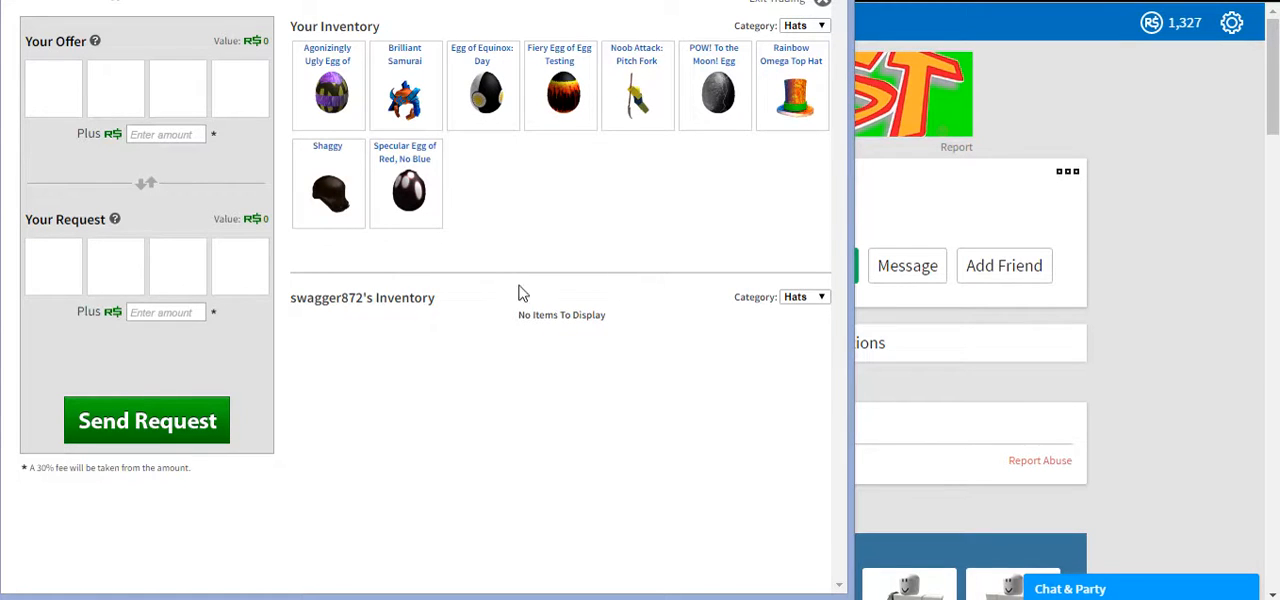
mouse_move(428, 346)
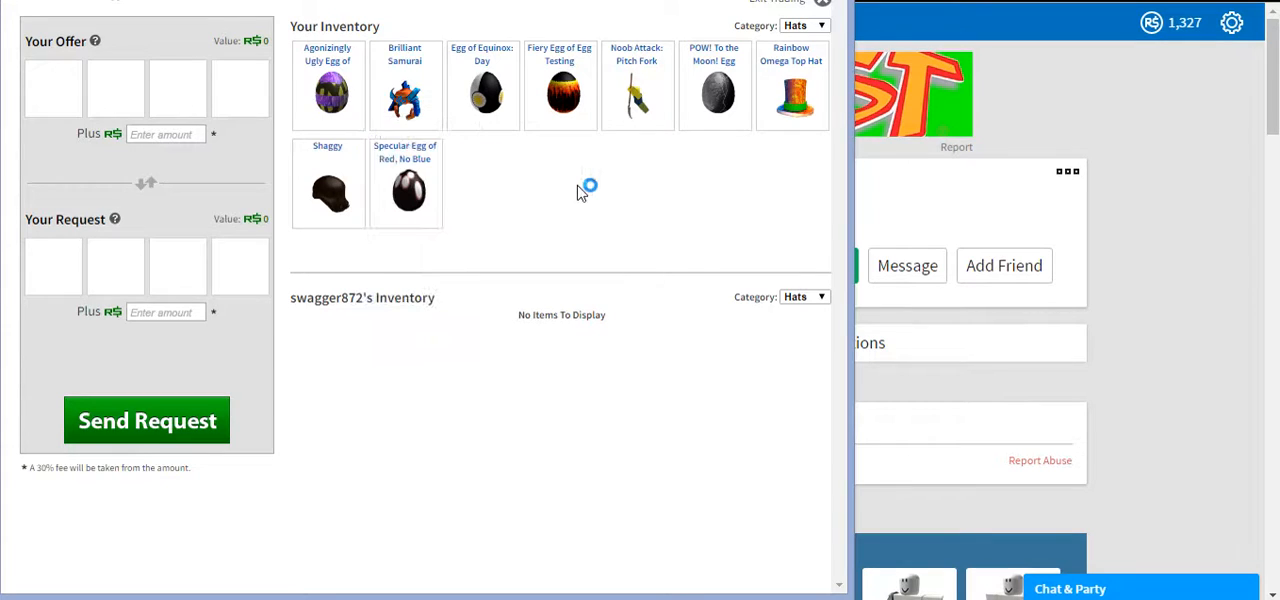
mouse_move(536, 176)
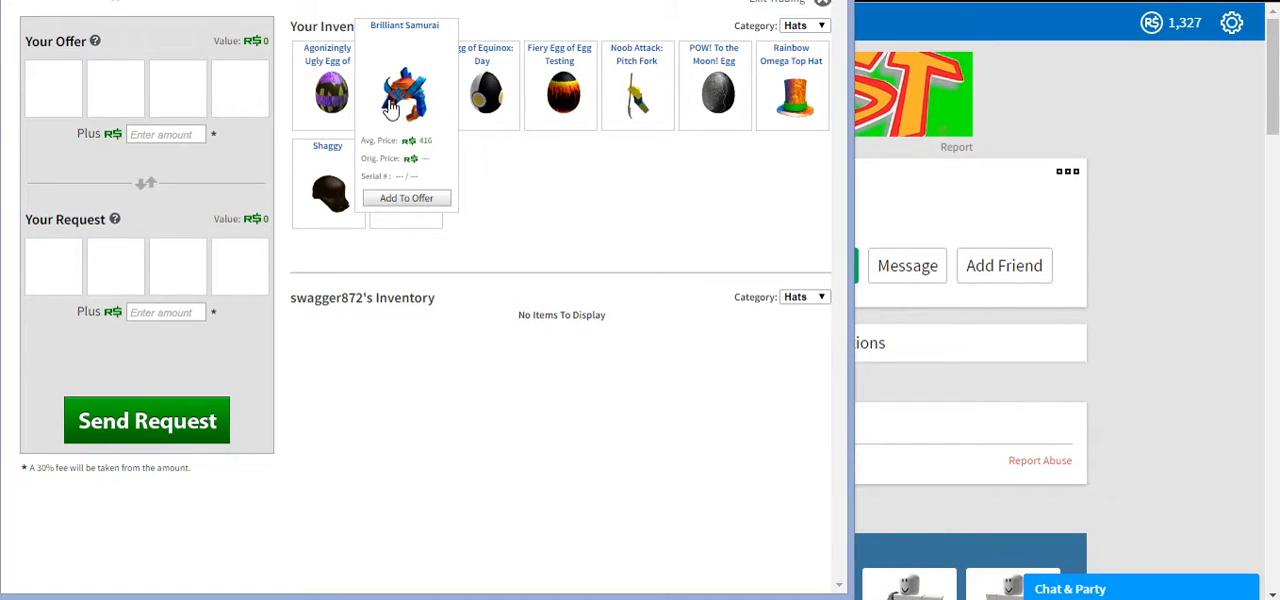
mouse_move(714, 84)
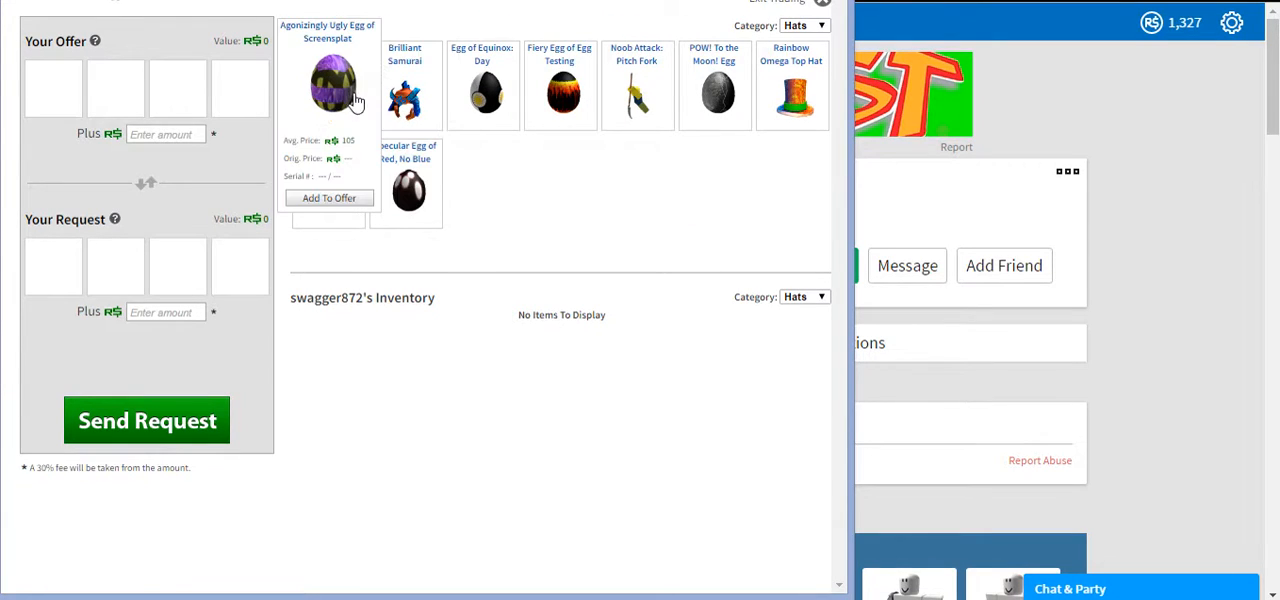
mouse_move(380, 104)
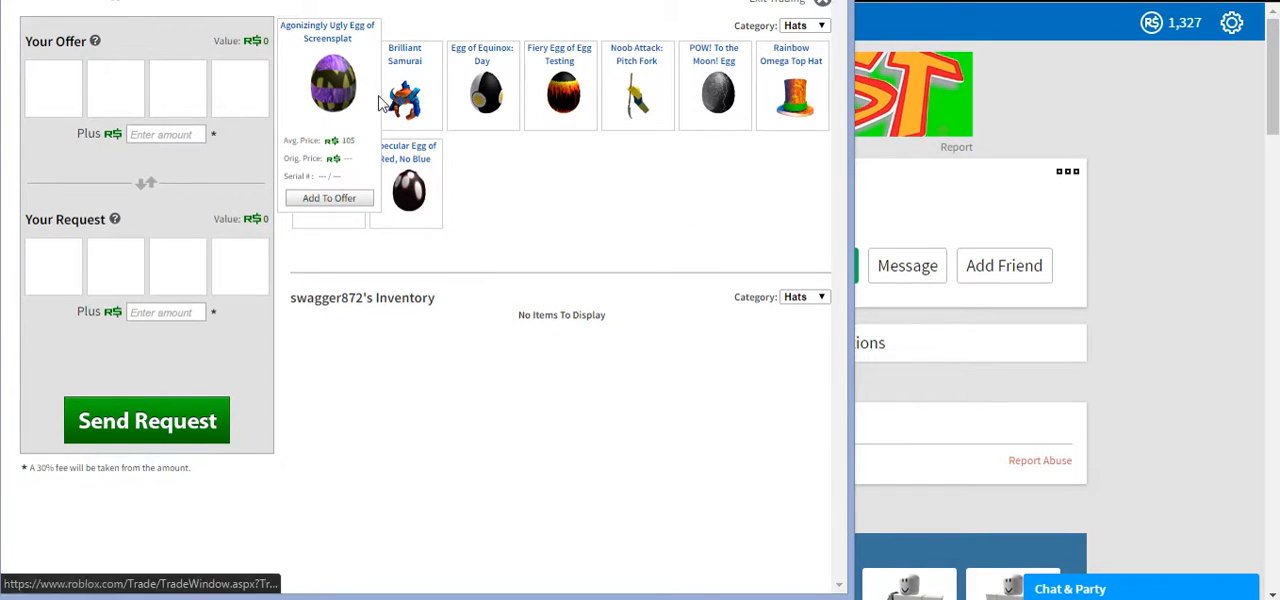
mouse_move(328, 196)
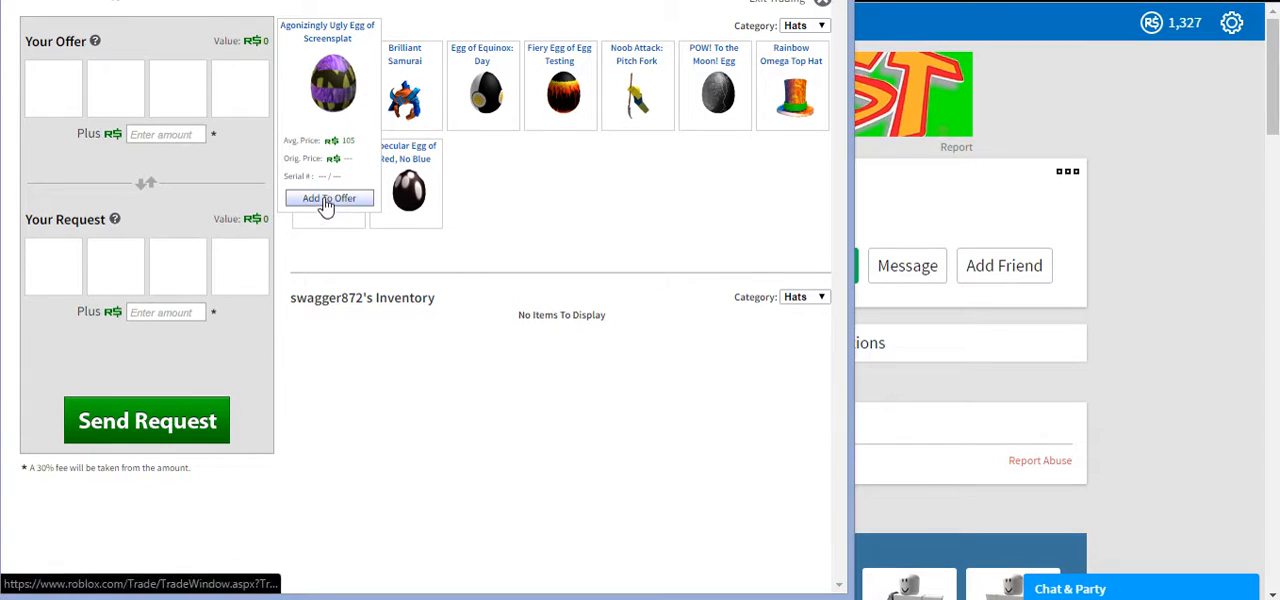
- Add the Agonizingly Ugly Egg of Screenspiplat to the offer, then remove it
left_click(328, 198)
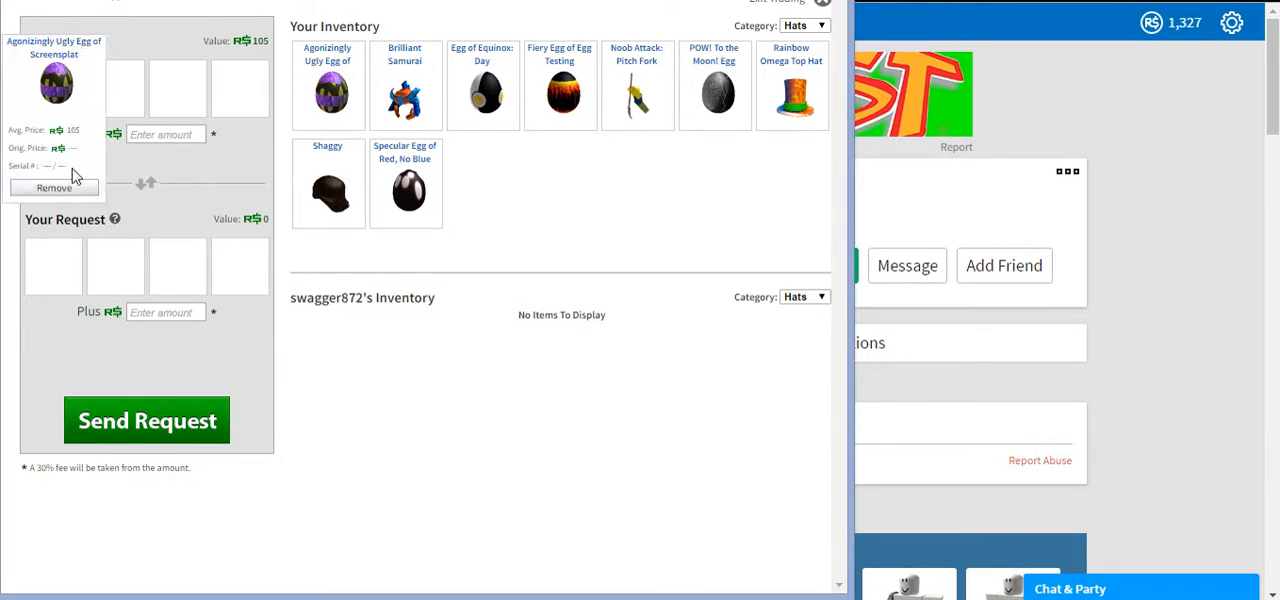
left_click(54, 188)
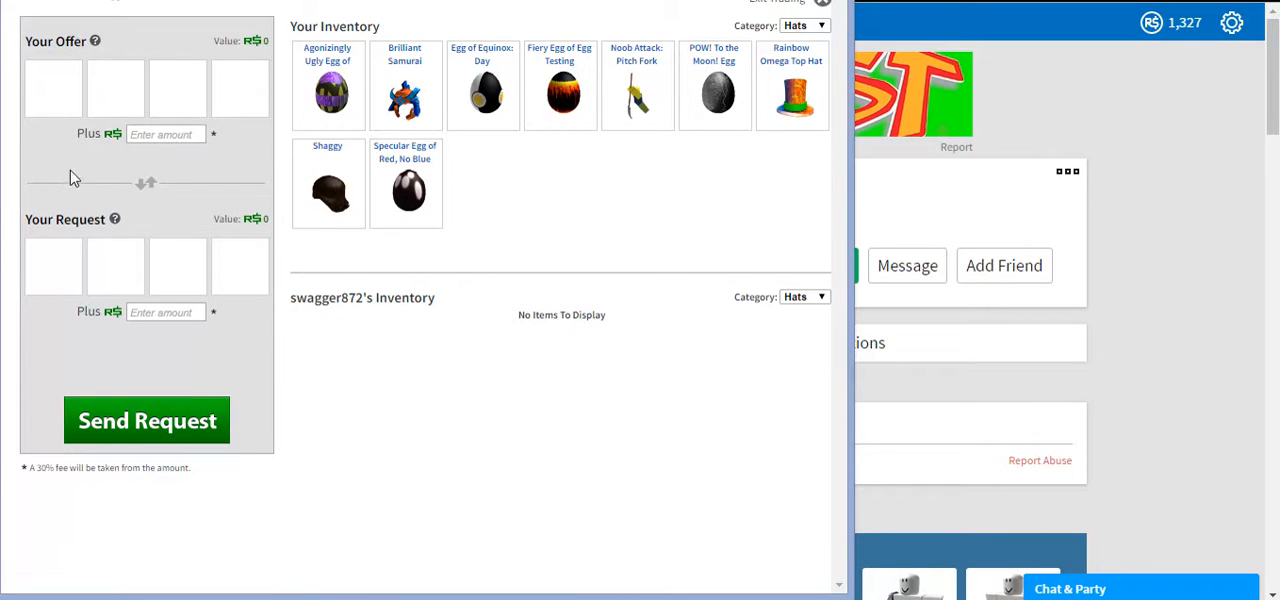
mouse_move(604, 160)
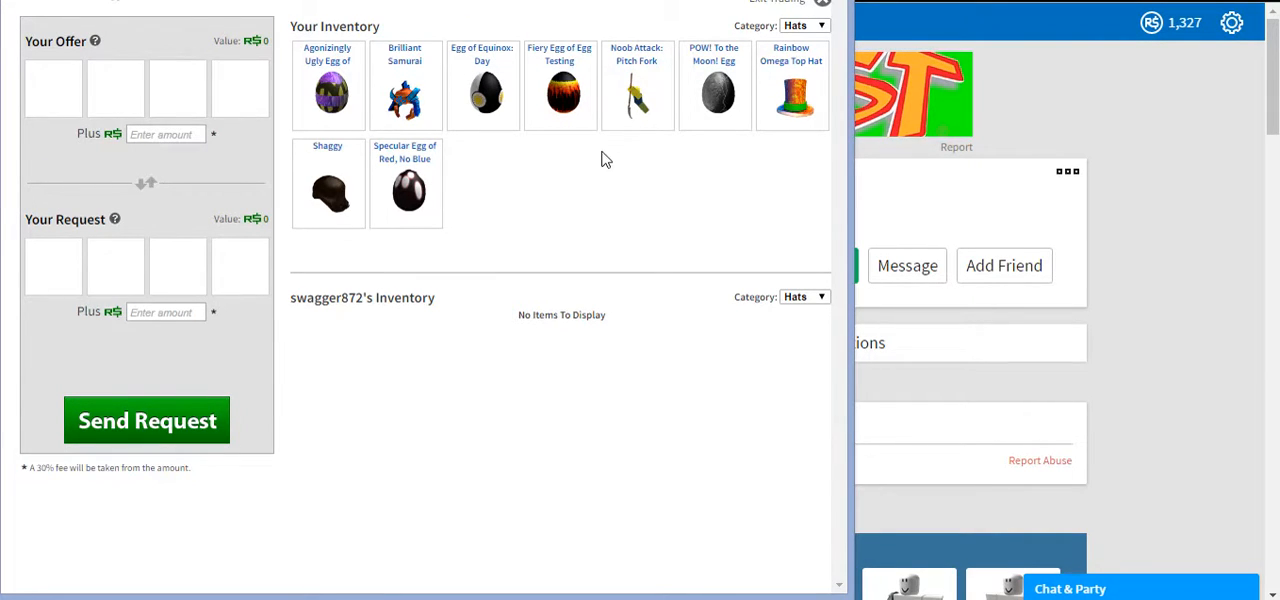
mouse_move(396, 580)
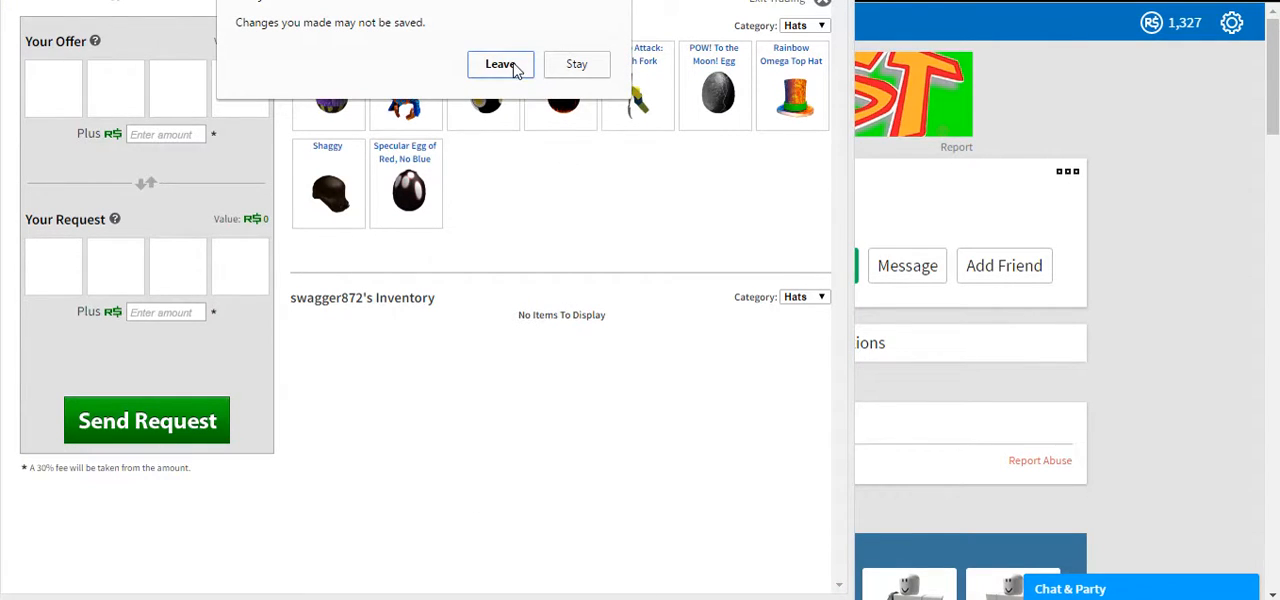
left_click(500, 64)
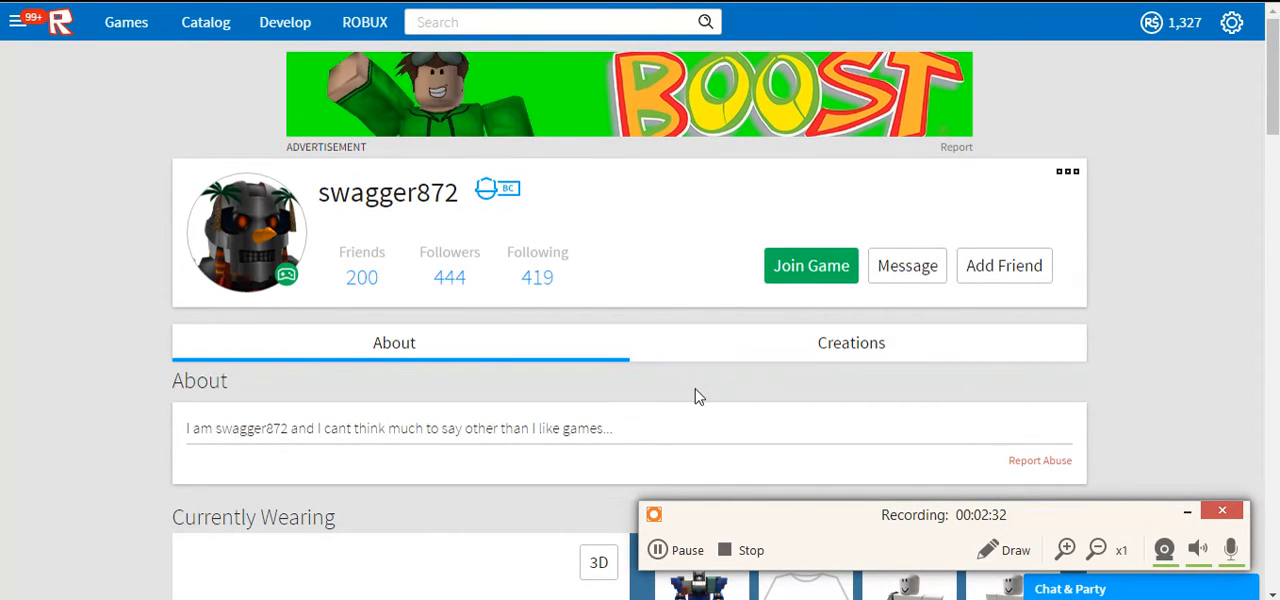
mouse_move(712, 390)
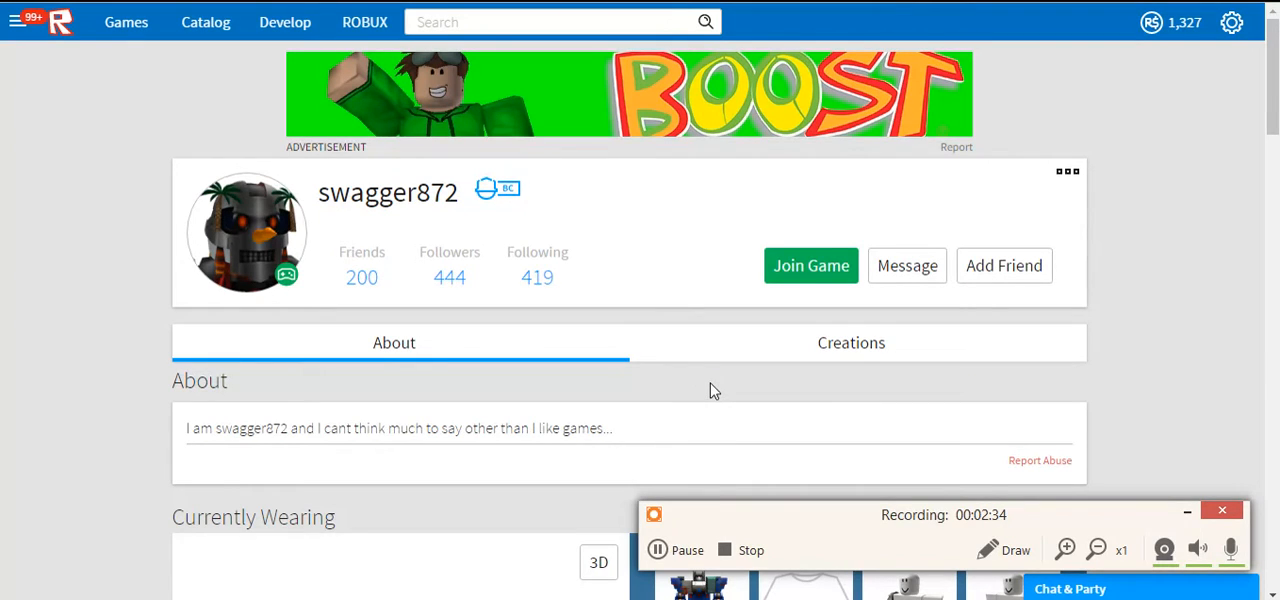